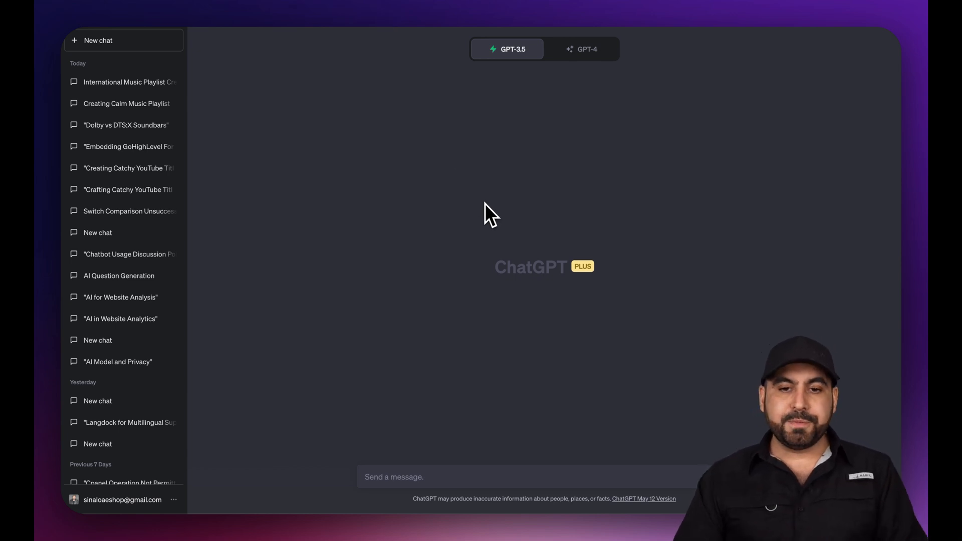
Confirm the Plugins beta feature is enabled in ChatGPT settings, then close settings
{"action": "left_click", "coordinate": [587, 49]}
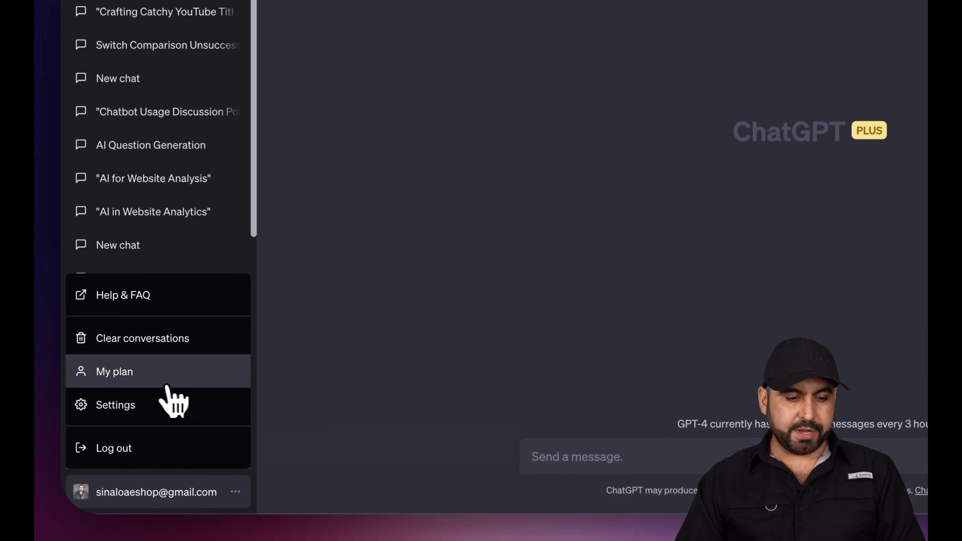
{"action": "left_click", "coordinate": [115, 405]}
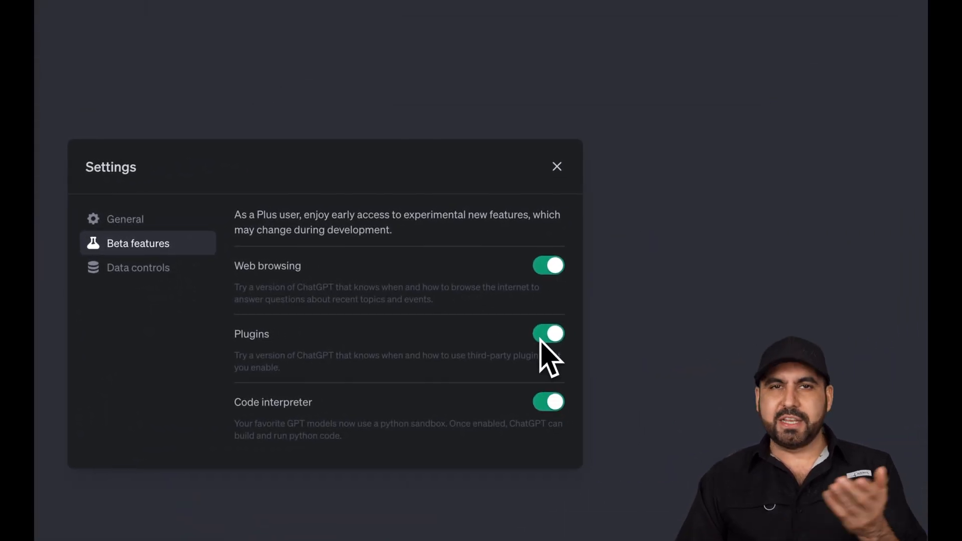
{"action": "left_click", "coordinate": [557, 167]}
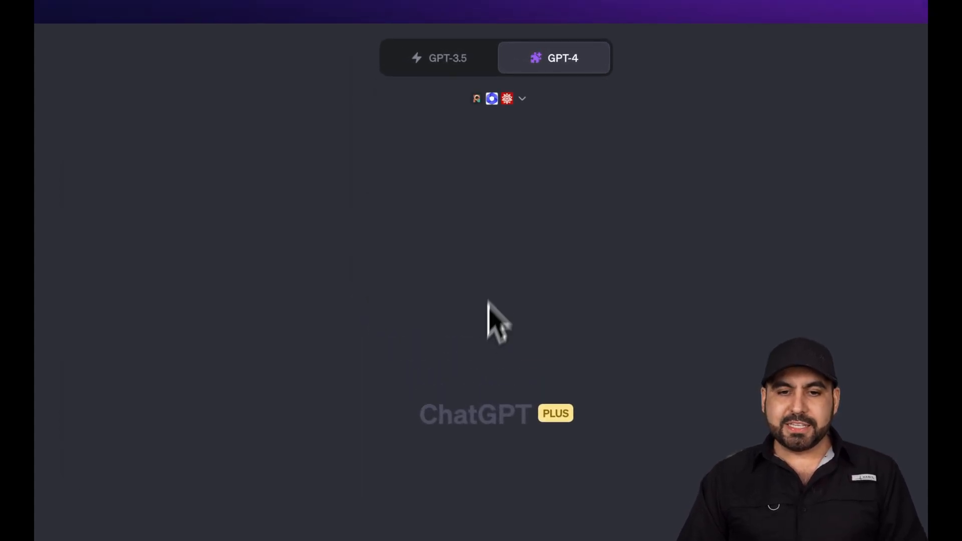
Browse the full plugin store catalogue across pages 8 and 9
{"action": "left_click", "coordinate": [522, 99]}
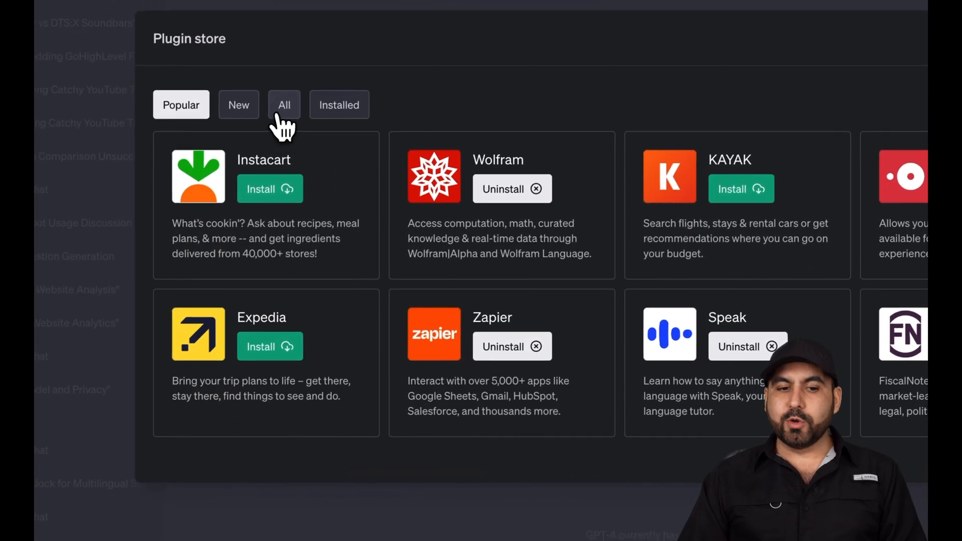
{"action": "left_click", "coordinate": [285, 105]}
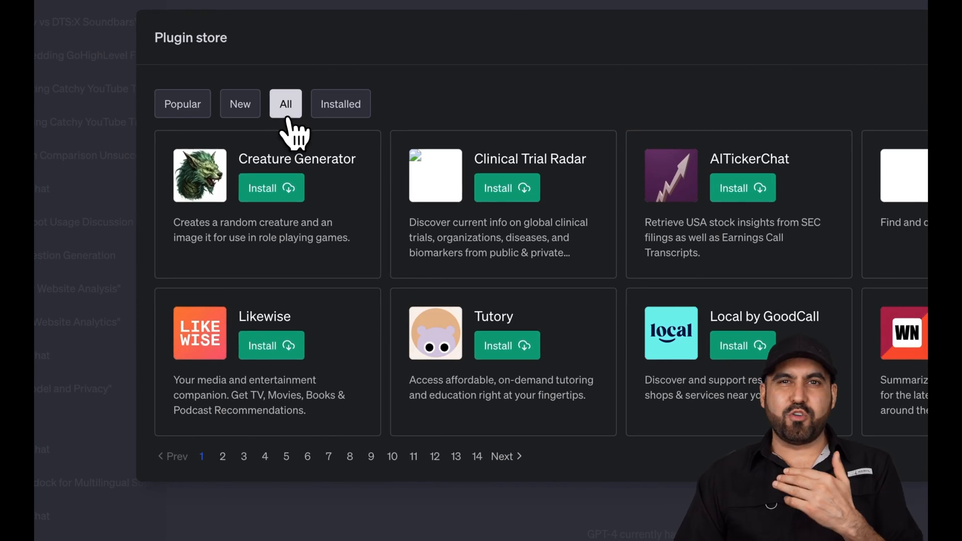
{"action": "left_click", "coordinate": [341, 445]}
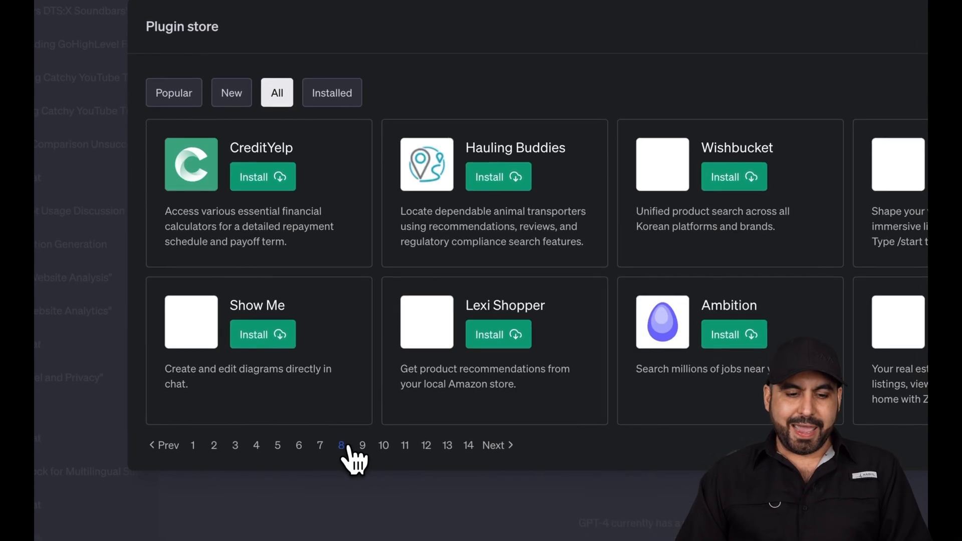
{"action": "left_click", "coordinate": [363, 445]}
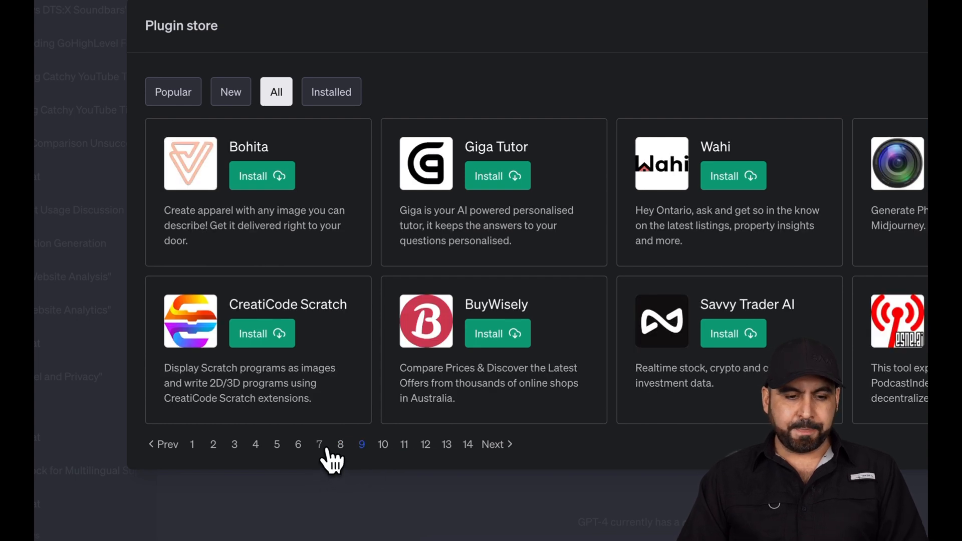
{"action": "left_click", "coordinate": [319, 444]}
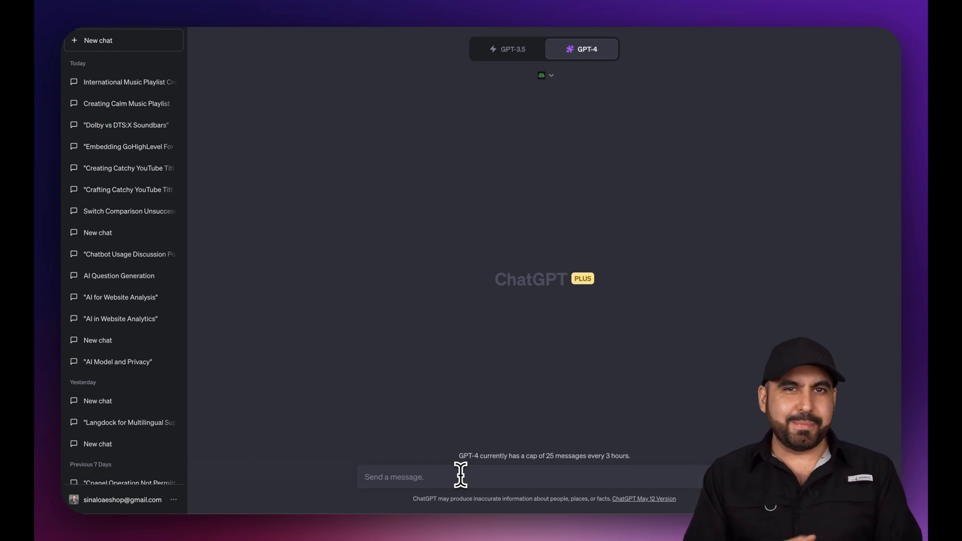
Ask for a unique playlist of 5 uncommon international musicians' songs
{"action": "type", "text": "Give a unique playlist with international musicians that are not so common. Give 5 songs"}
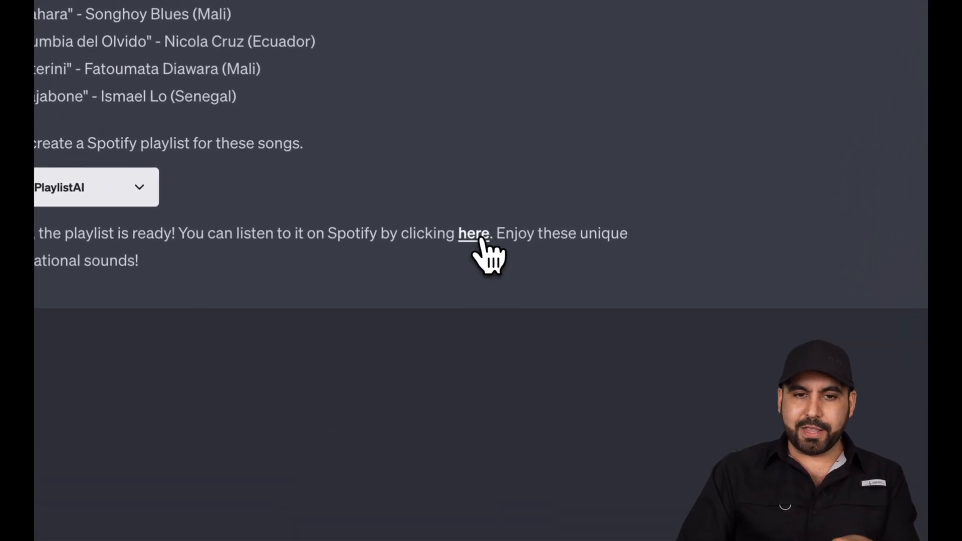
{"action": "left_click", "coordinate": [476, 233]}
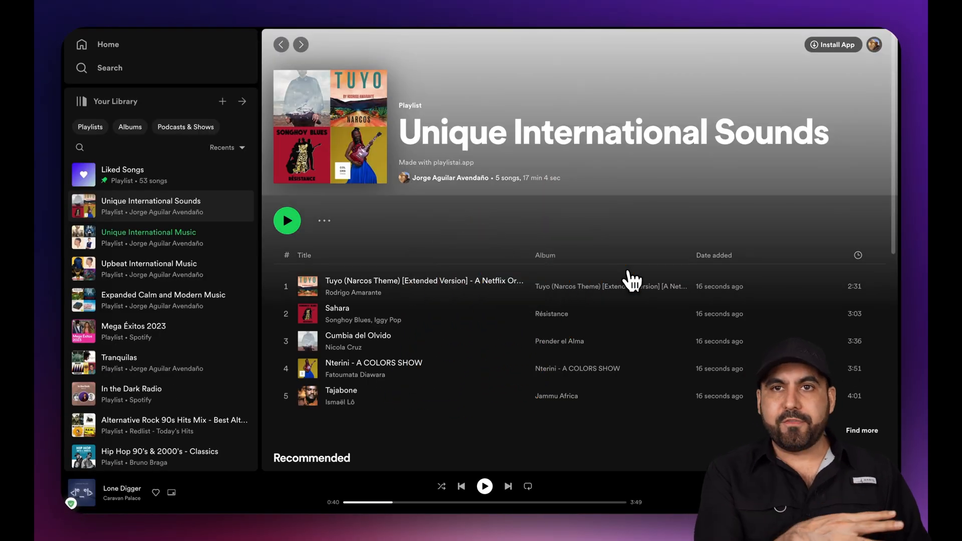
{"action": "mouse_move", "coordinate": [404, 250]}
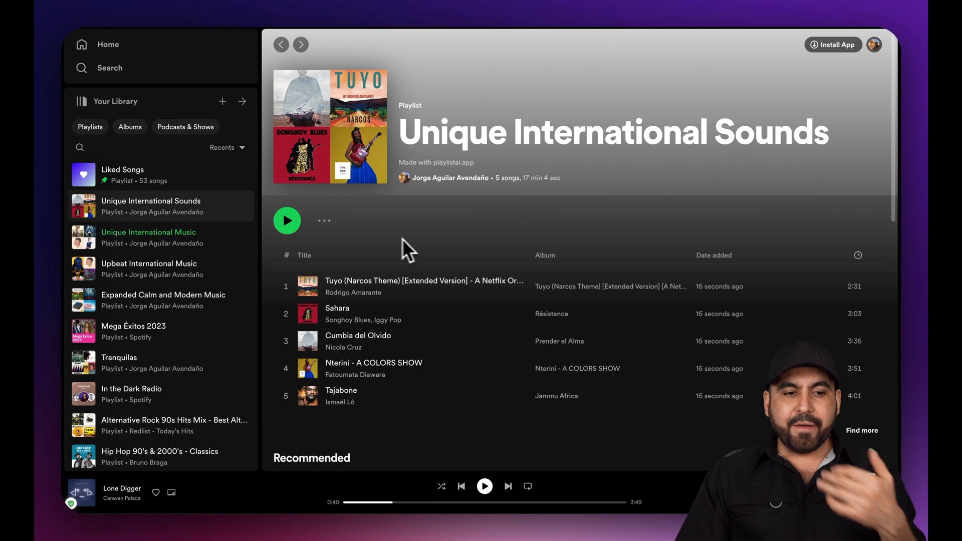
{"action": "mouse_move", "coordinate": [127, 217]}
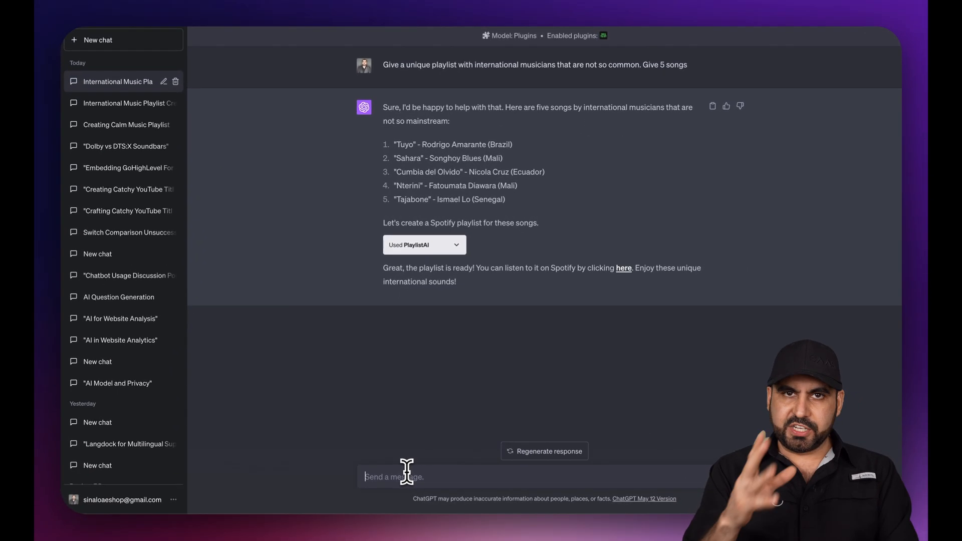
Request unique French techno musicians with vocals and open the 'French Techno Voices' Spotify playlist
{"action": "type", "text": "Provide me a list with unique musicians from france that have techno music with voice"}
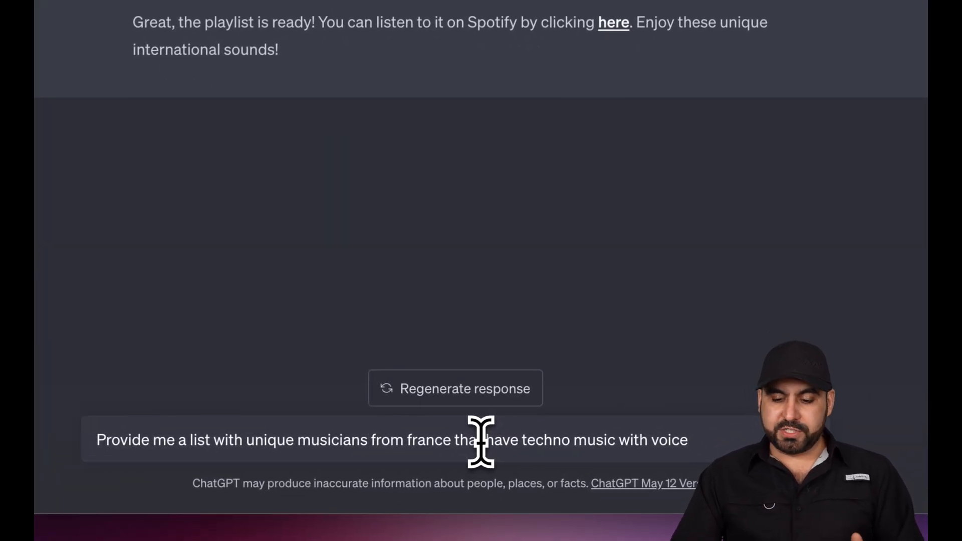
{"action": "key", "text": "Enter"}
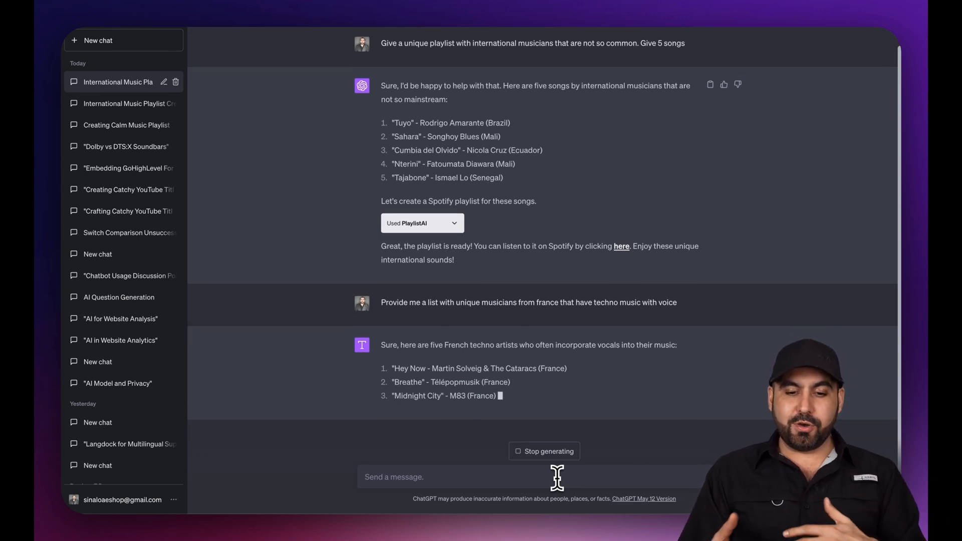
{"action": "scroll", "scroll_direction": "down", "scroll_amount": 3}
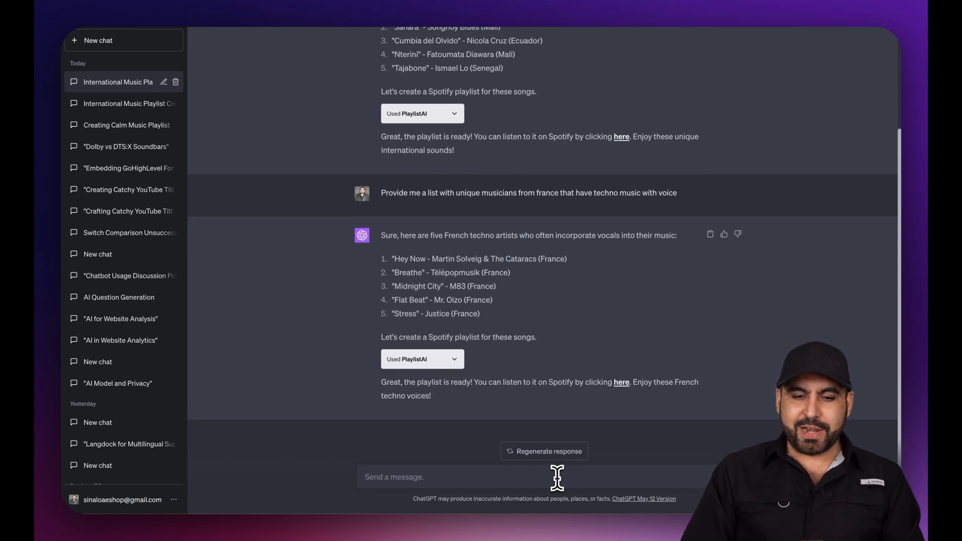
{"action": "mouse_move", "coordinate": [542, 280]}
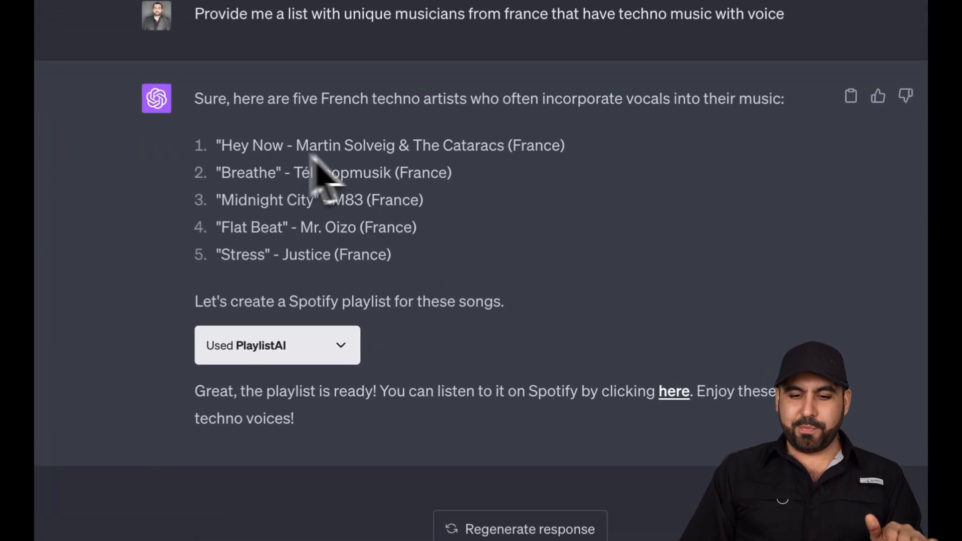
{"action": "left_click", "coordinate": [676, 389]}
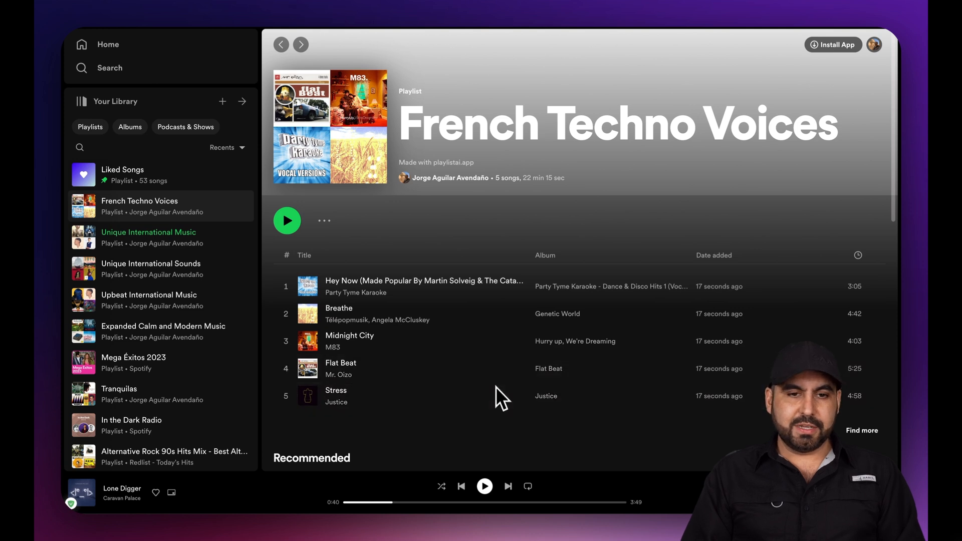
{"action": "mouse_move", "coordinate": [414, 236]}
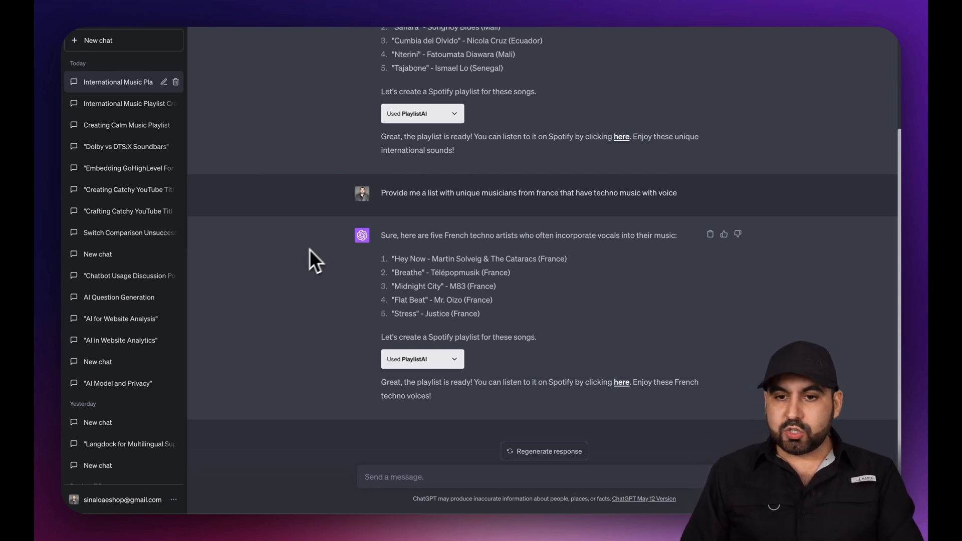
{"action": "mouse_move", "coordinate": [386, 237]}
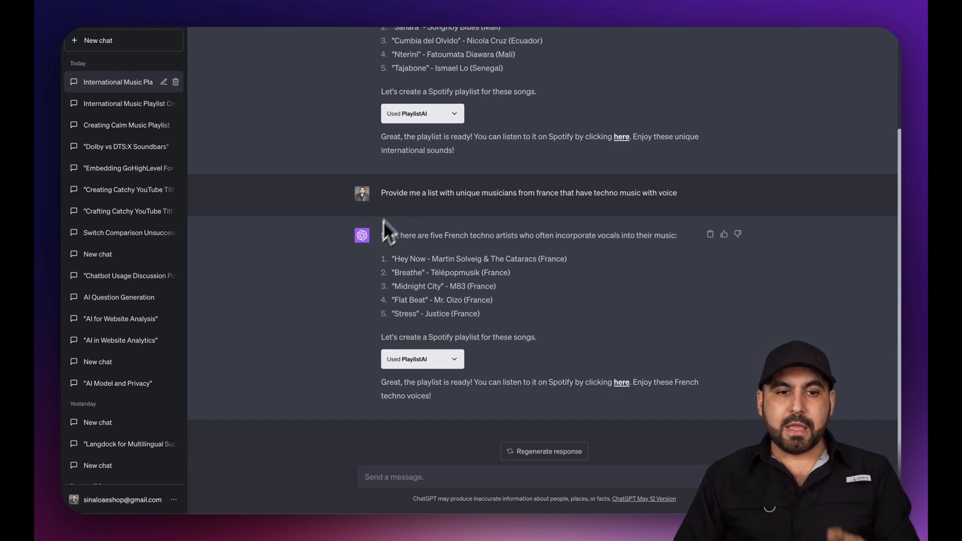
{"action": "mouse_move", "coordinate": [504, 15]}
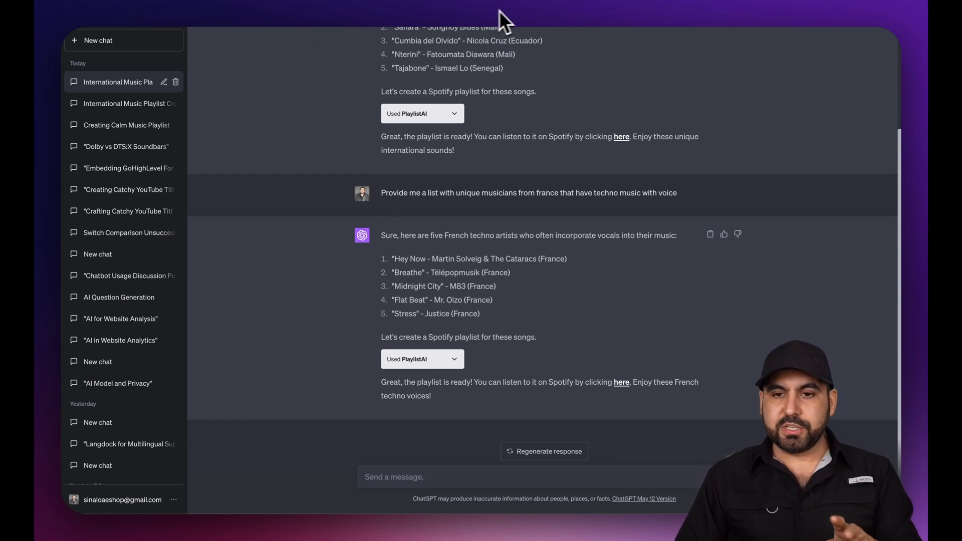
{"action": "mouse_move", "coordinate": [522, 60]}
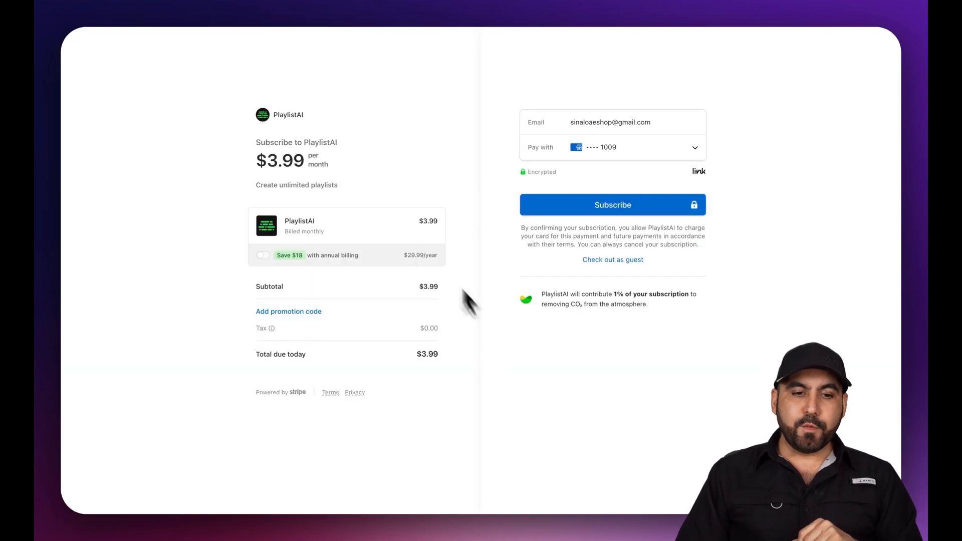
Toggle 'Save $18 with annual billing' to show $29.99 per year, then return to ChatGPT
{"action": "left_click", "coordinate": [264, 256]}
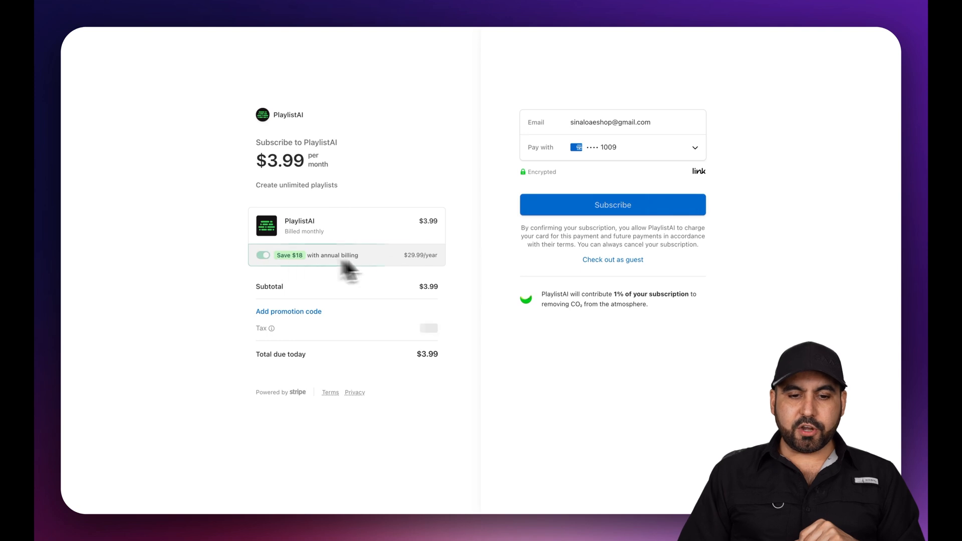
{"action": "left_click", "coordinate": [262, 255]}
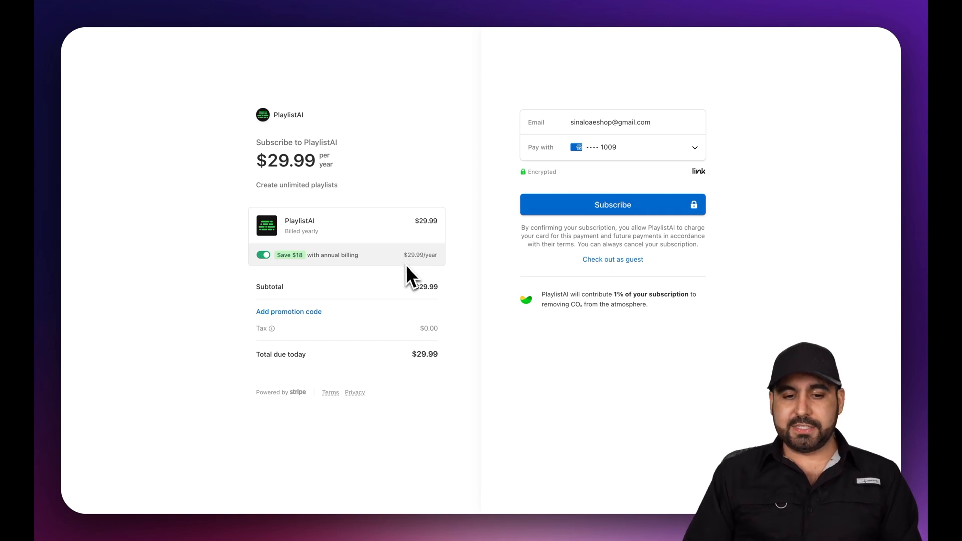
{"action": "mouse_move", "coordinate": [427, 275]}
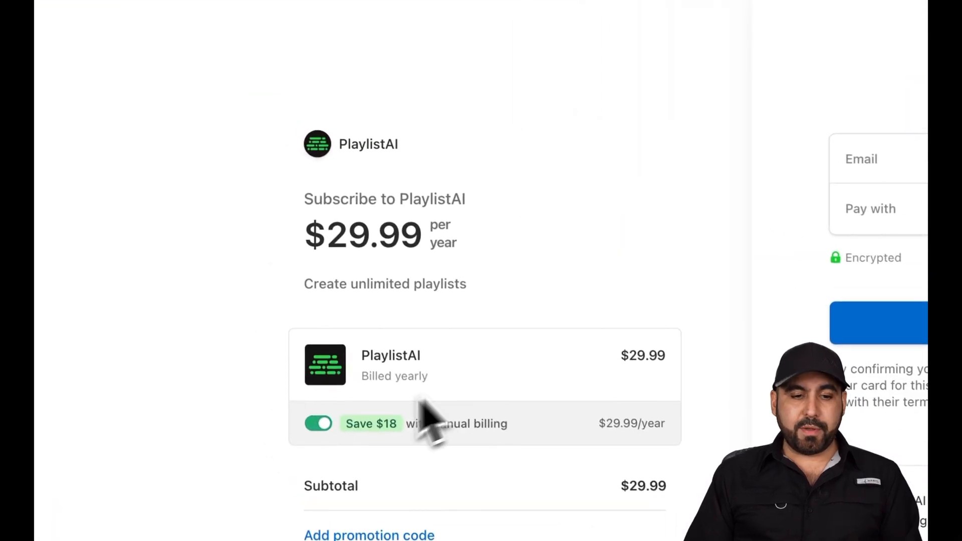
{"action": "left_click", "coordinate": [319, 424]}
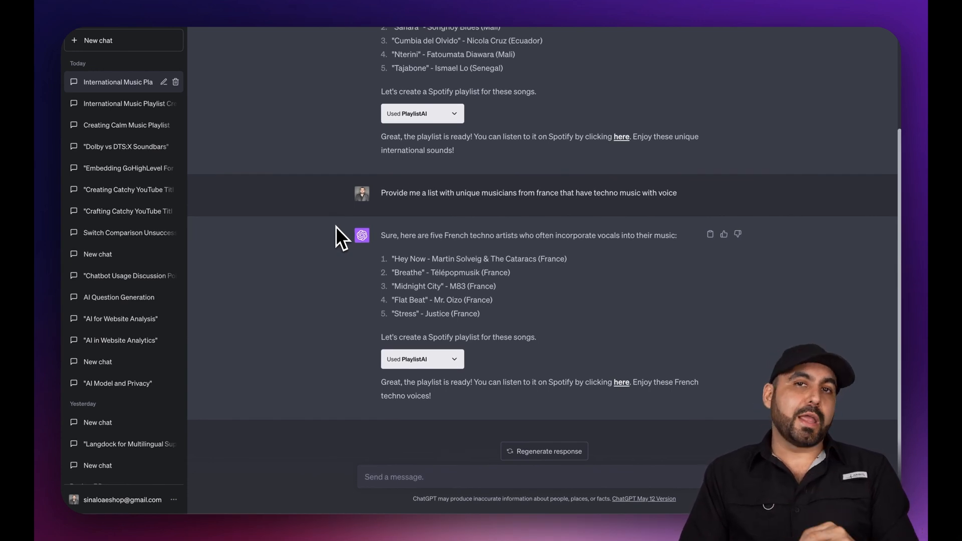
{"action": "mouse_move", "coordinate": [317, 231]}
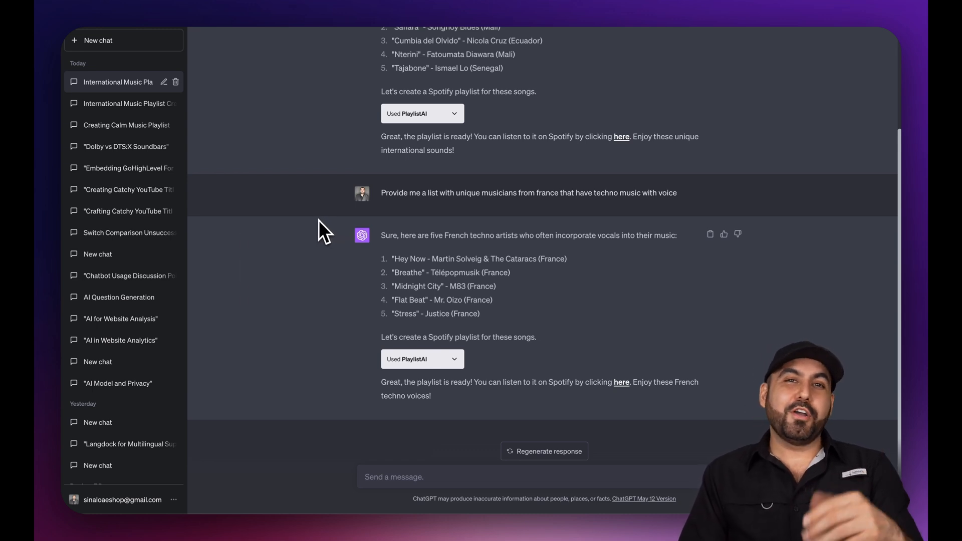